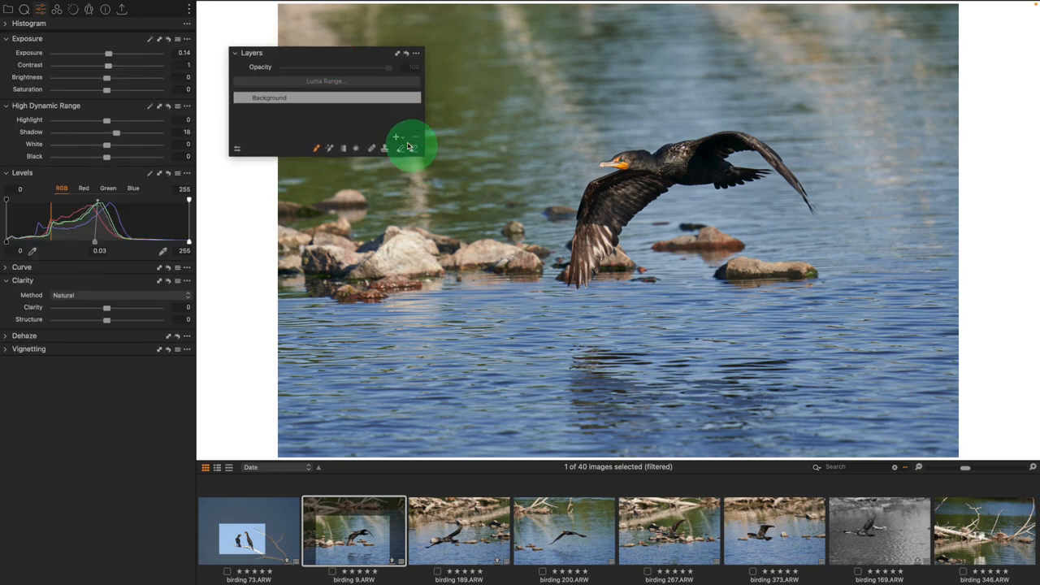
# Paint a mask over the bird's body and wings with the Draw Mask brush, creating Adjustment Layer 1
pyautogui.click(396, 137)
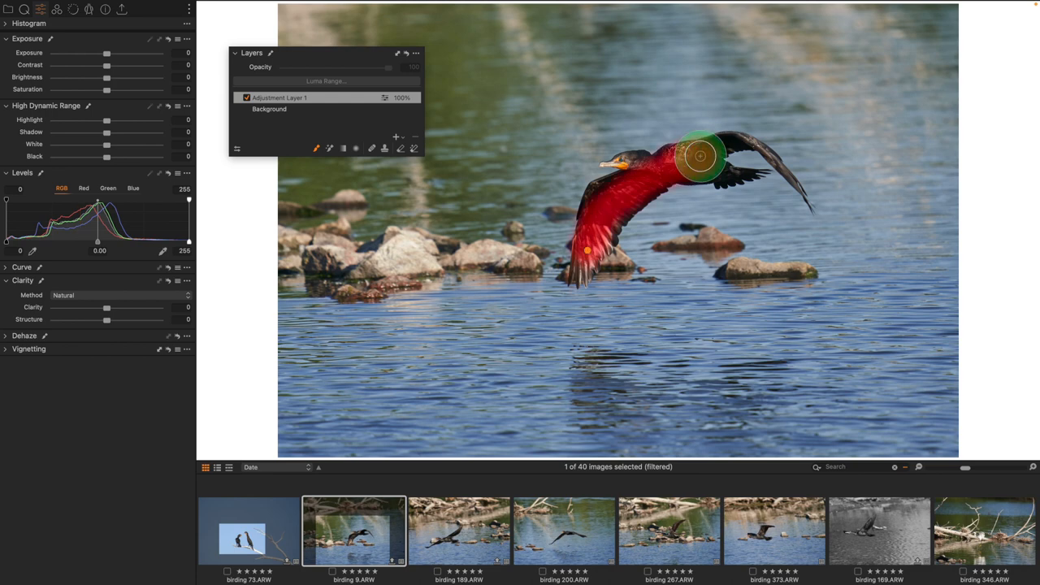
pyautogui.moveTo(700, 156); pyautogui.dragTo(630, 188)
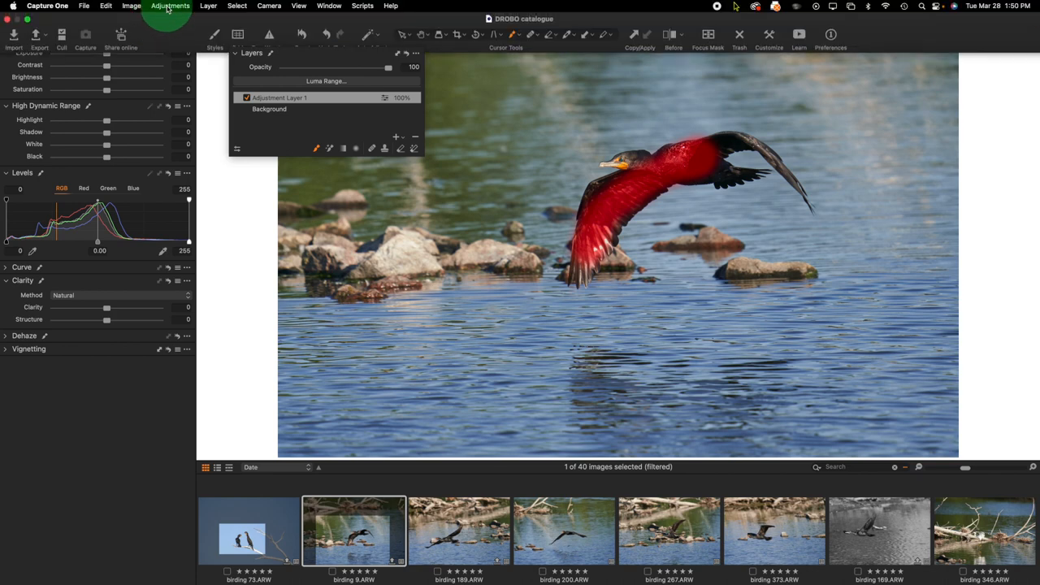
# Go to the Appearance section of Capture One's Preferences
pyautogui.click(47, 7)
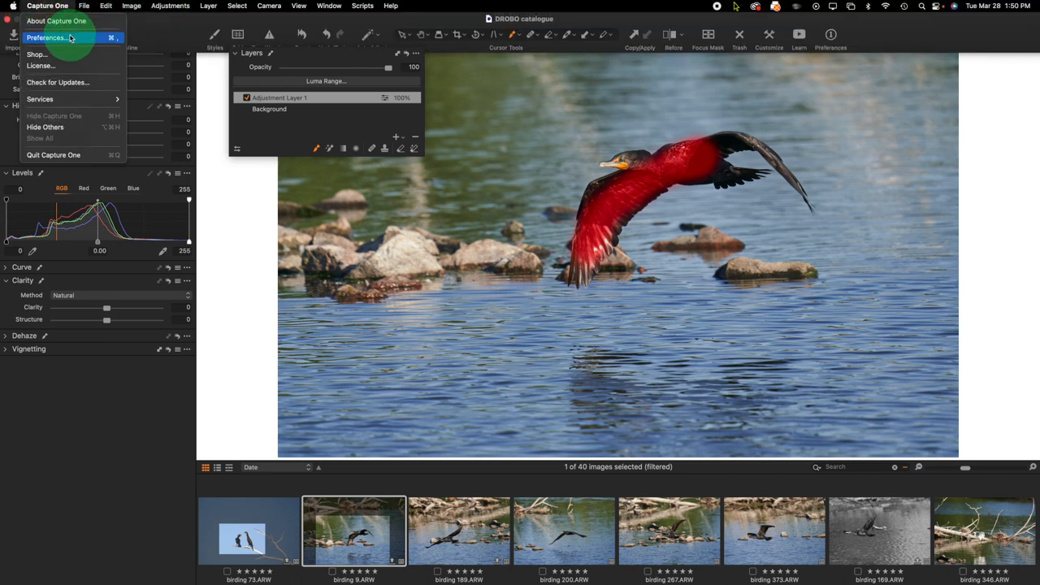
pyautogui.click(45, 38)
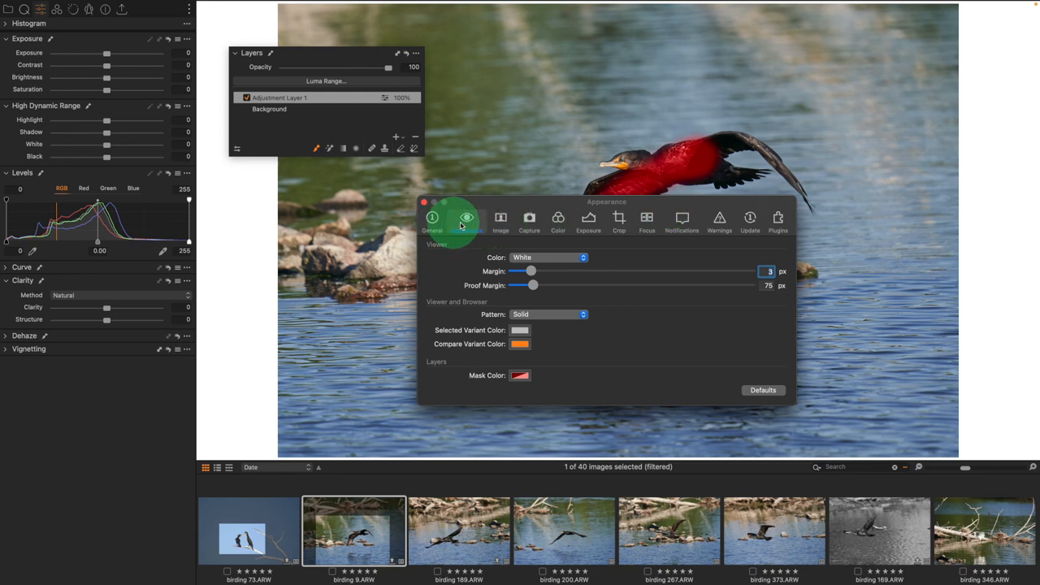
pyautogui.click(467, 221)
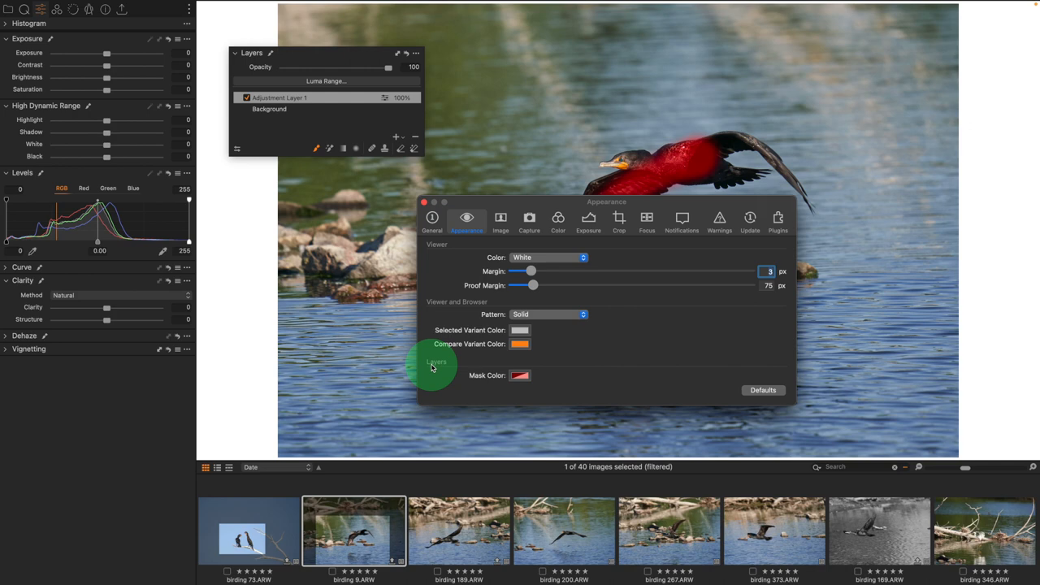
# Change the Mask Color swatch from red to green
pyautogui.click(520, 374)
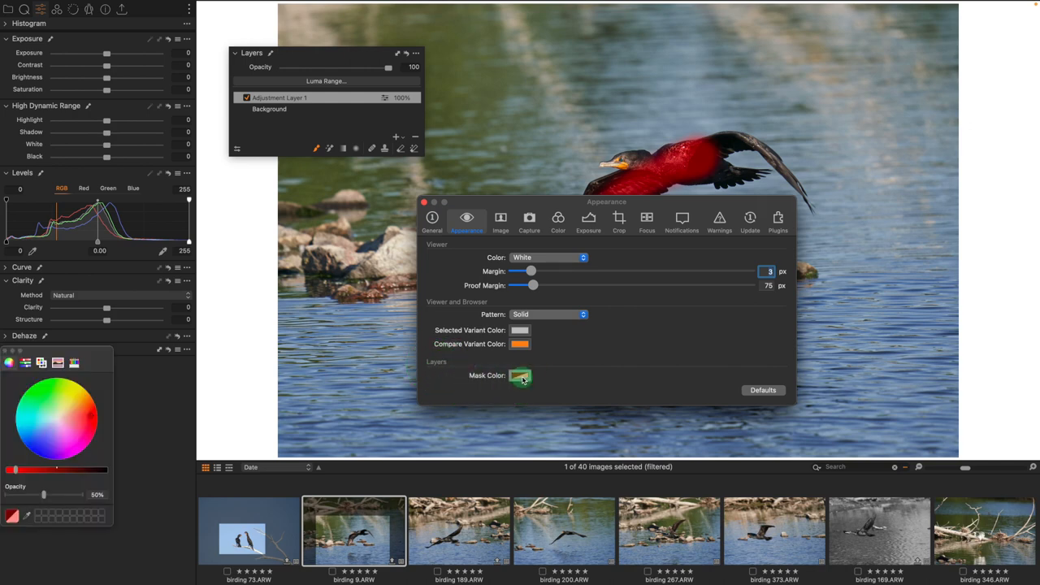
pyautogui.click(520, 376)
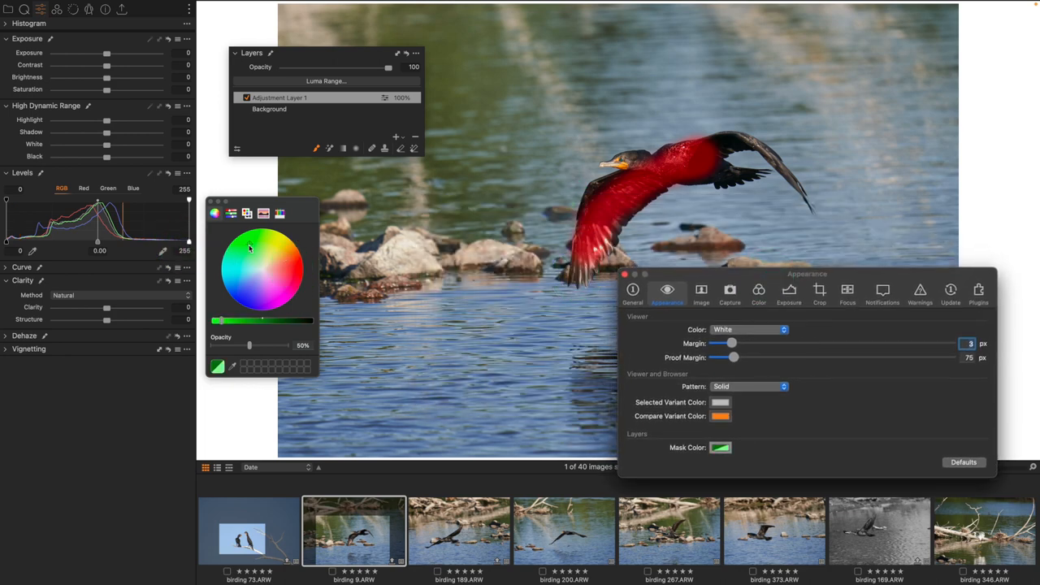
pyautogui.click(247, 244)
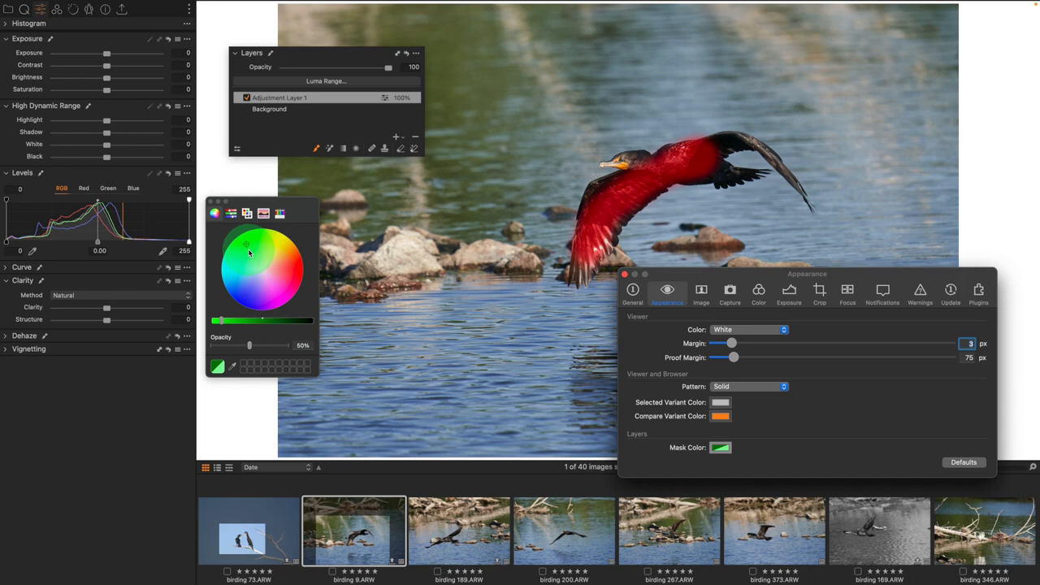
pyautogui.click(600, 215)
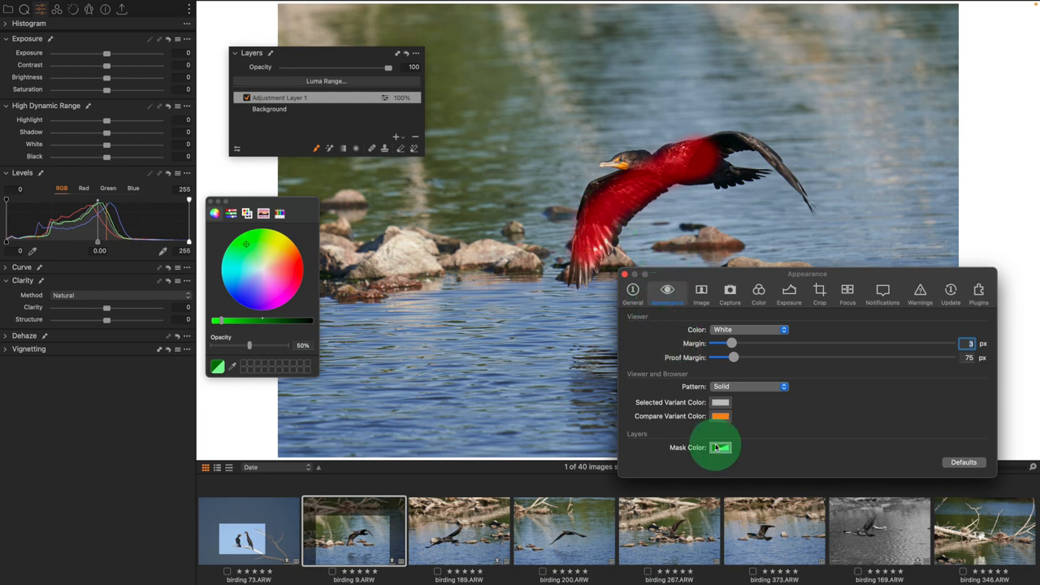
# Leave Preferences and paint more mask on the bird, now displayed in green
pyautogui.click(720, 448)
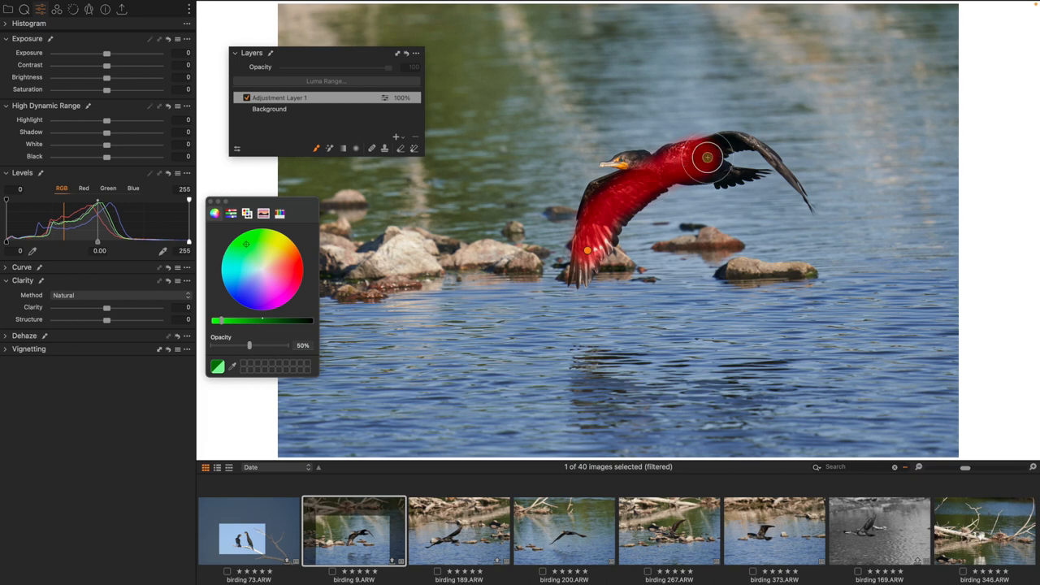
pyautogui.moveTo(707, 160); pyautogui.dragTo(672, 198)
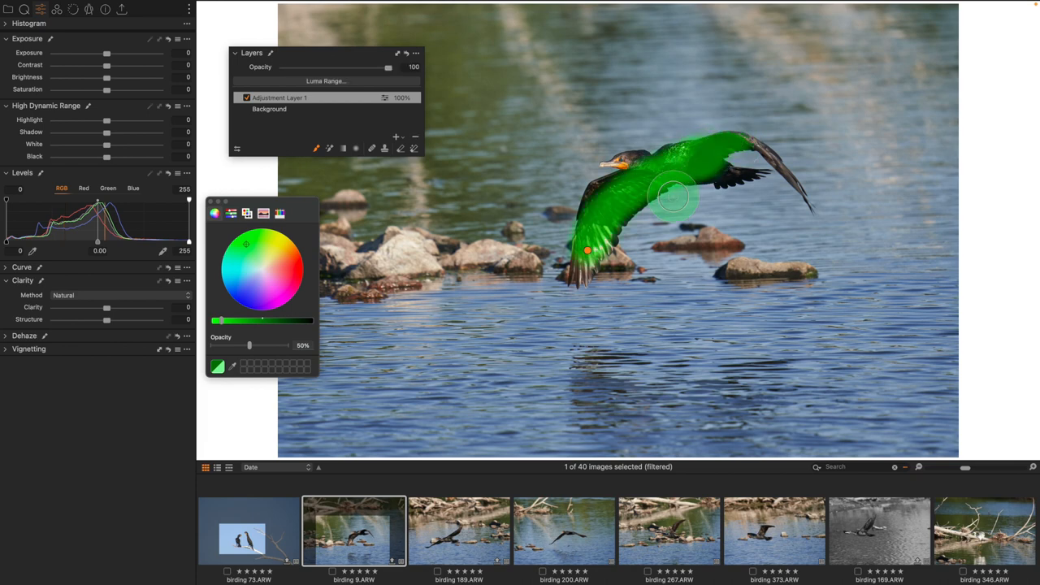